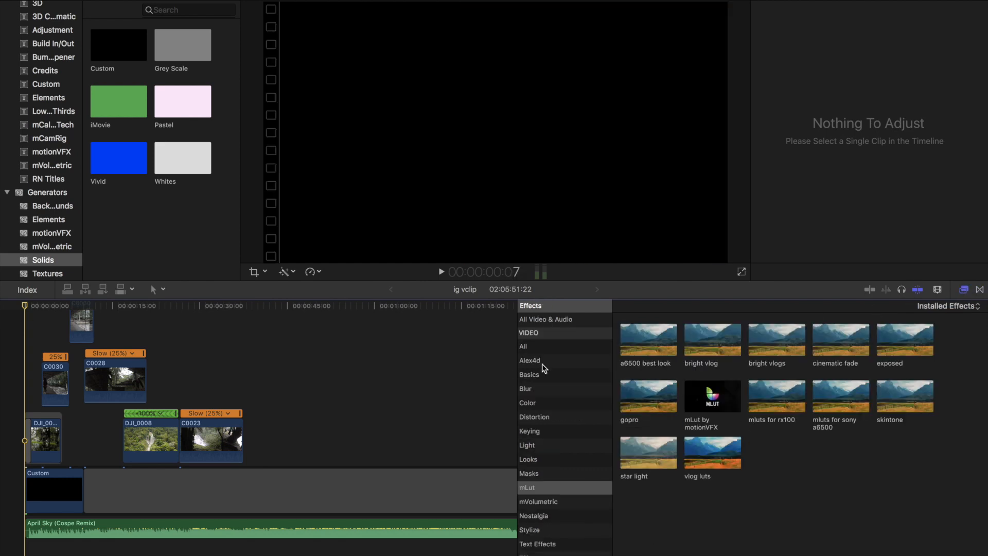
# Step: Reveal the Alex4d effects category containing the Smooth Move effect
pyautogui.click(528, 360)
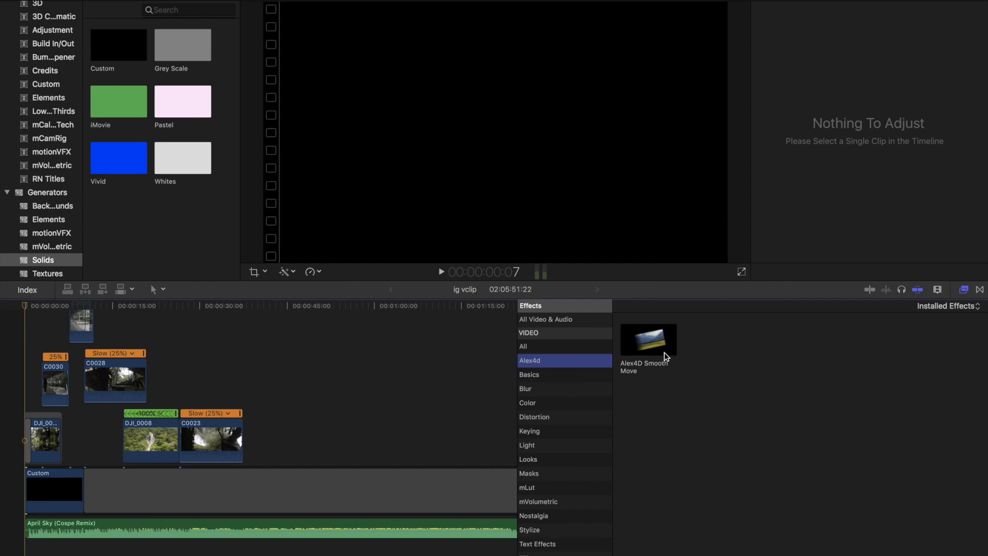
pyautogui.moveTo(650, 344)
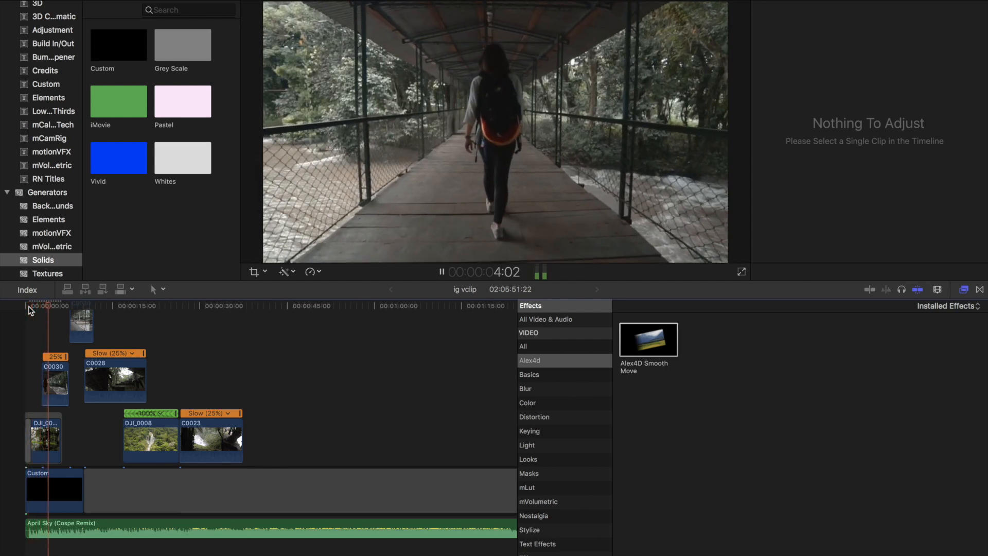
# Step: Set the first DJI clip's Smooth Move to Start Rotation 0.2° and End Rotation -10.7° at 122% scale
pyautogui.click(45, 439)
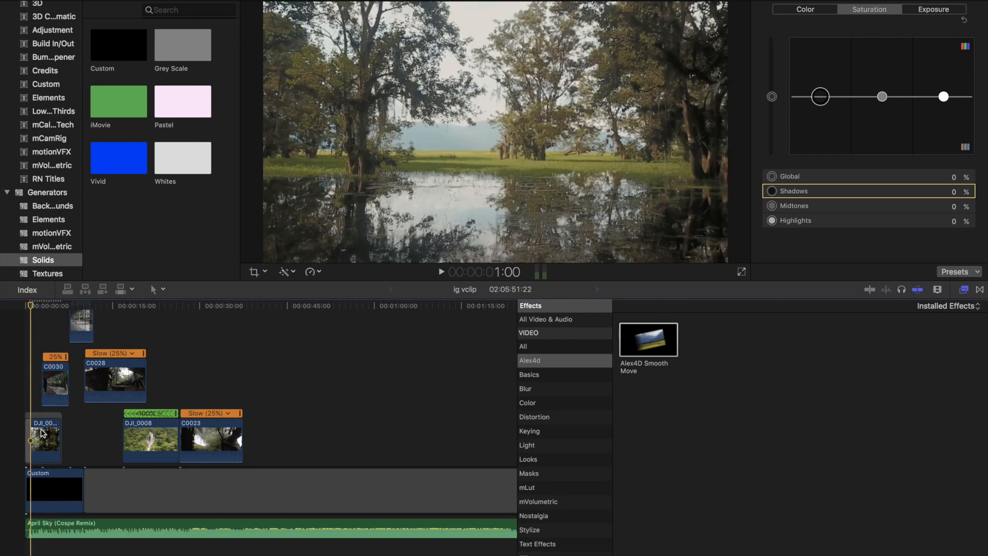
pyautogui.click(45, 438)
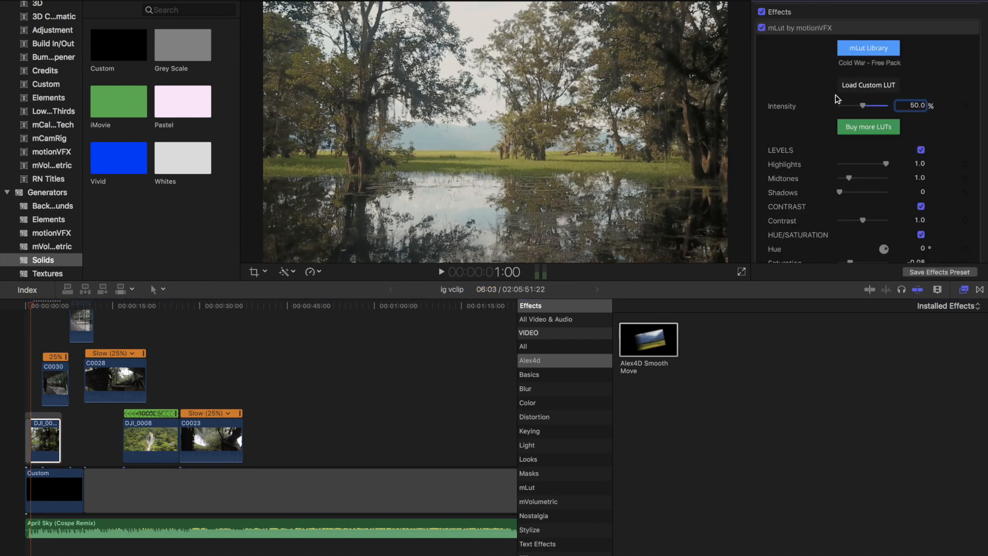
pyautogui.scroll(-3)
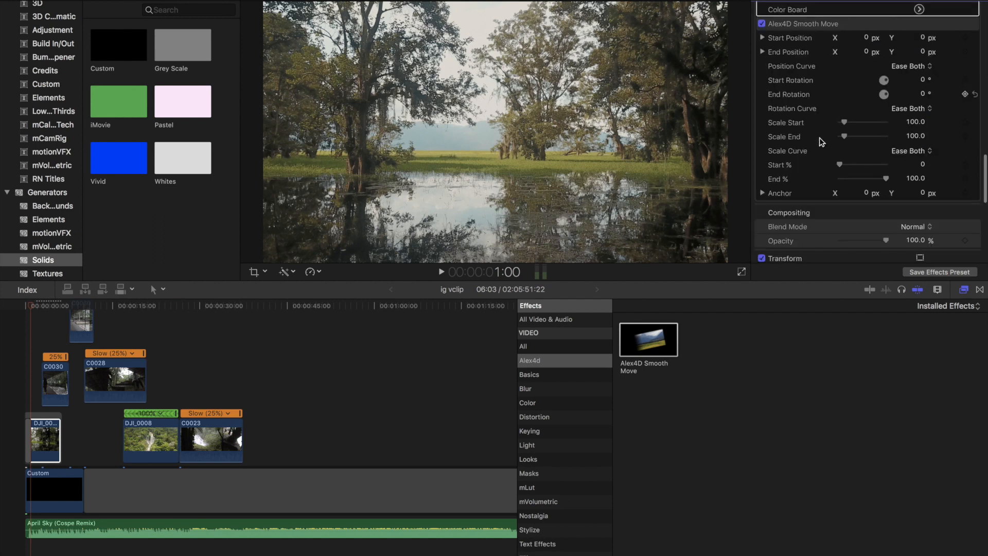
pyautogui.scroll(-3)
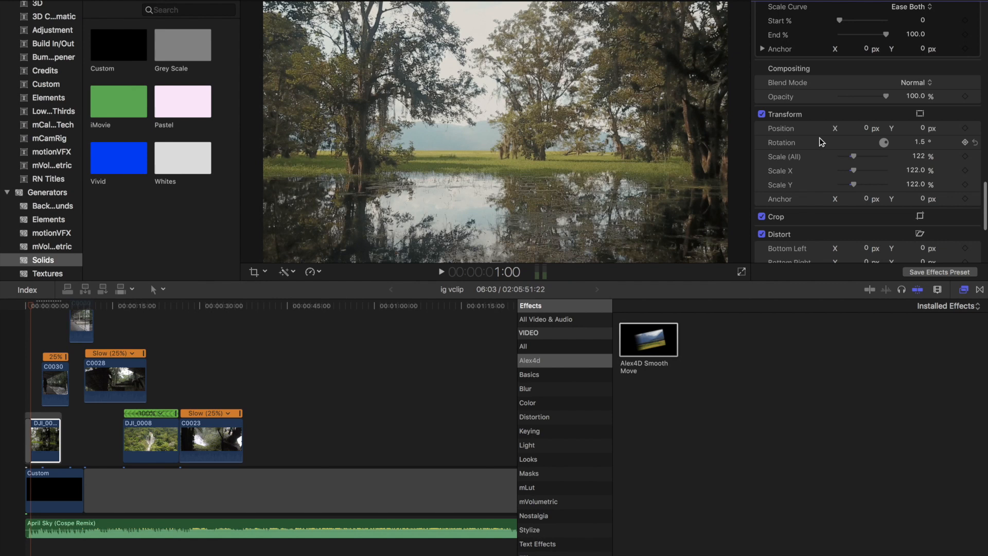
pyautogui.scroll(3)
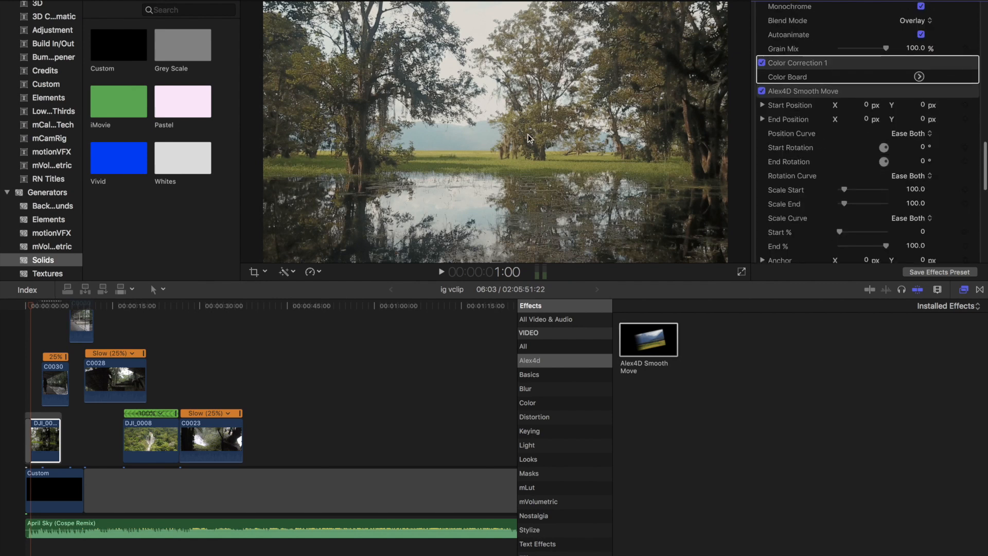
pyautogui.moveTo(797, 130)
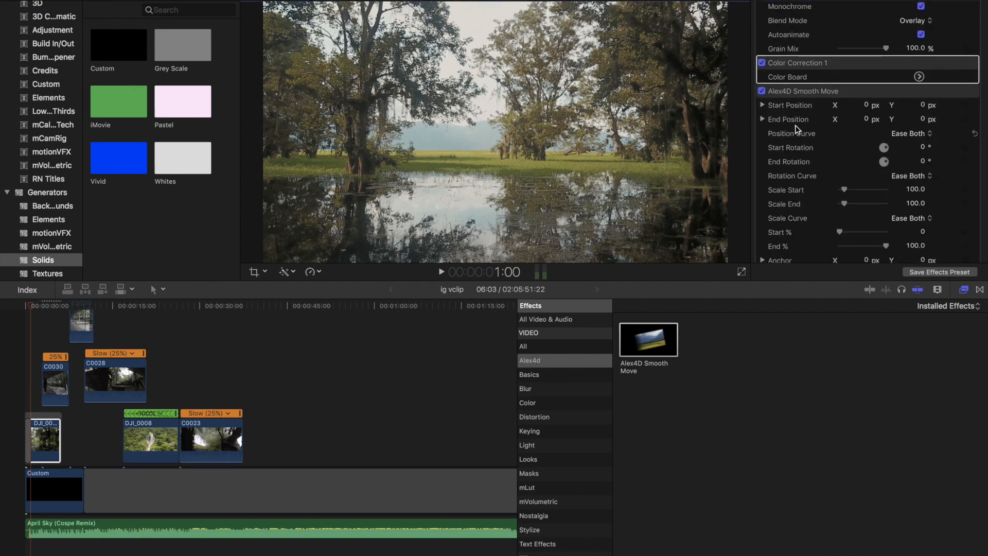
pyautogui.click(801, 90)
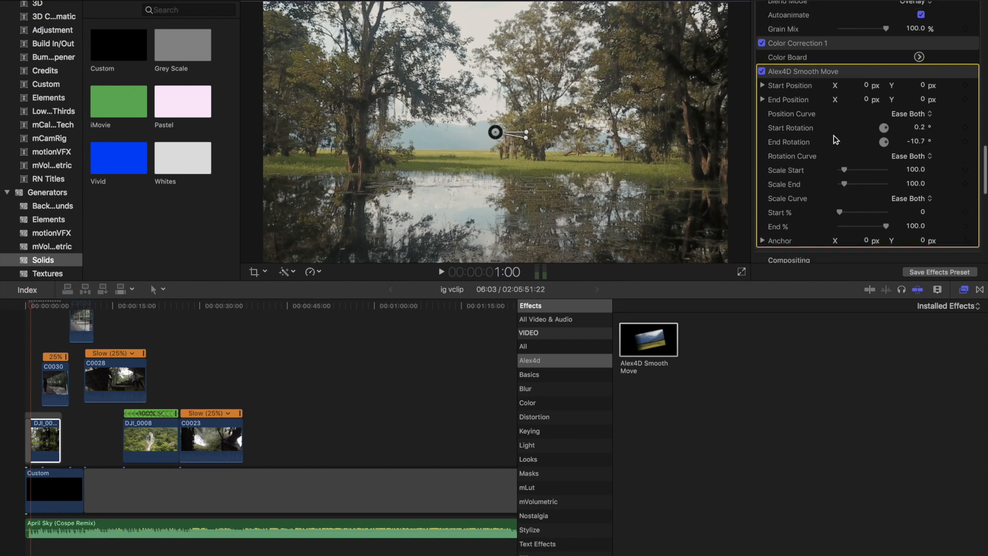
pyautogui.scroll(-3)
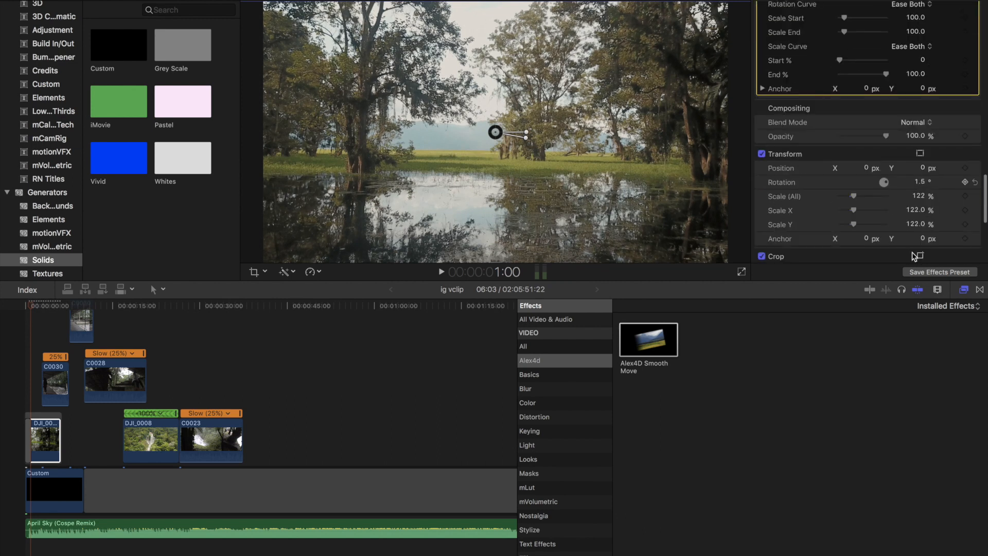
pyautogui.scroll(-3)
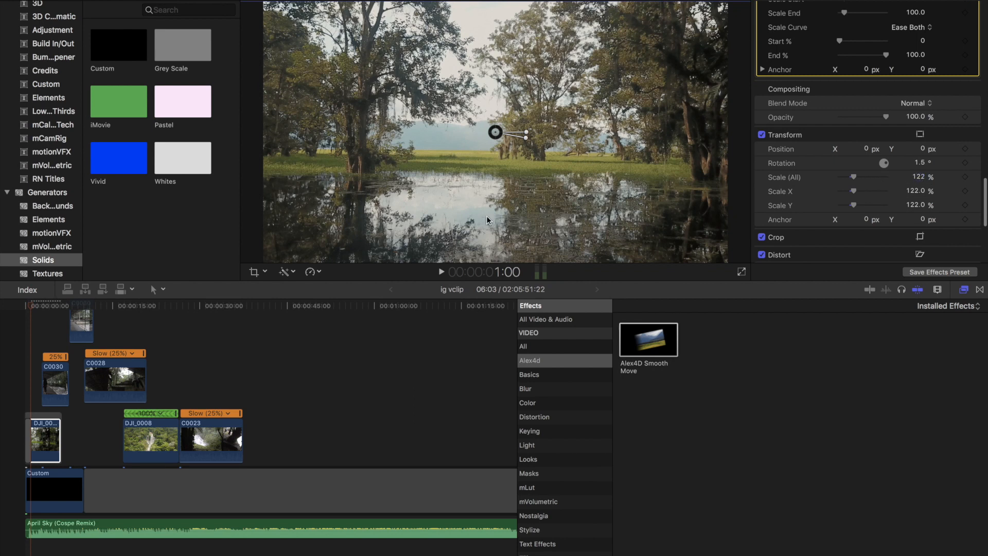
pyautogui.moveTo(407, 7)
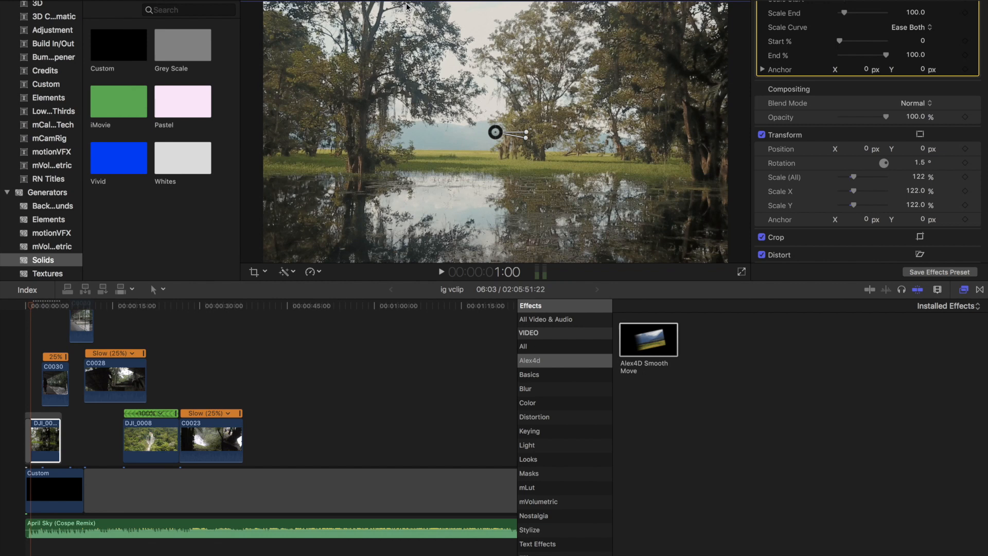
pyautogui.moveTo(60, 296)
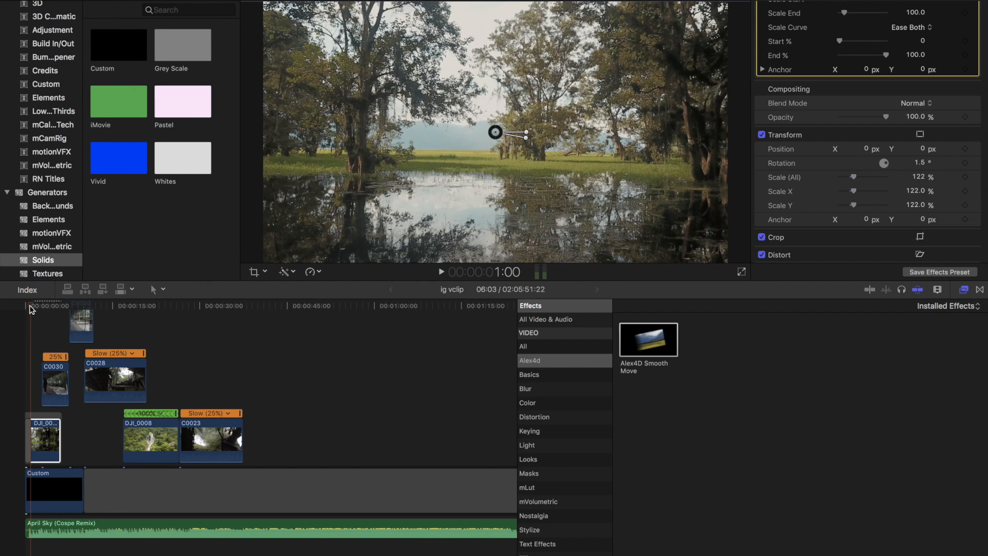
pyautogui.moveTo(646, 344)
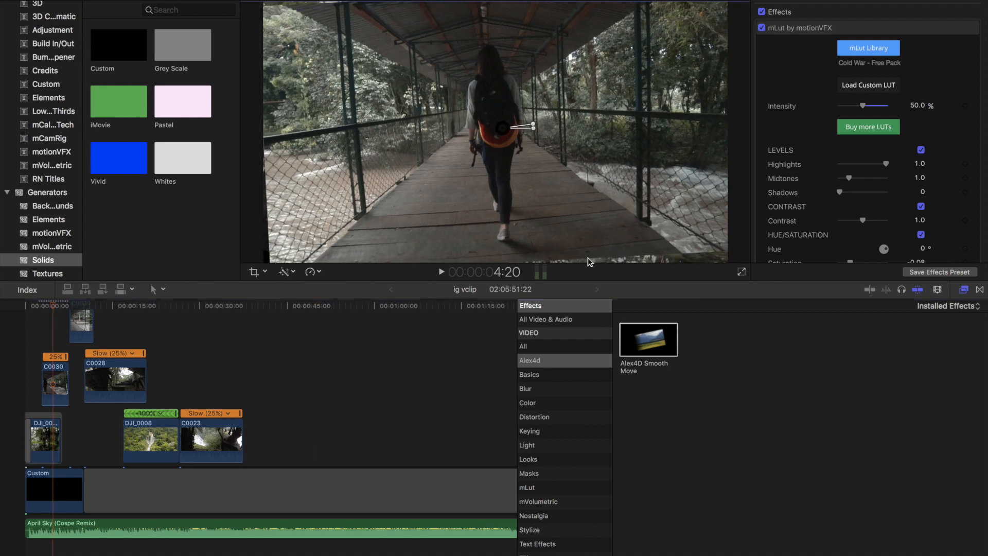
pyautogui.moveTo(715, 262)
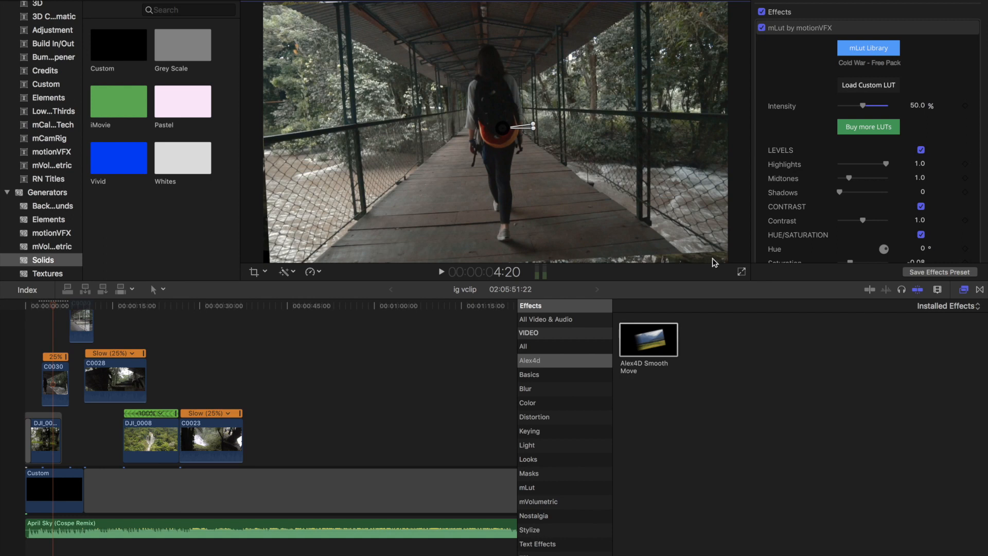
pyautogui.moveTo(339, 349)
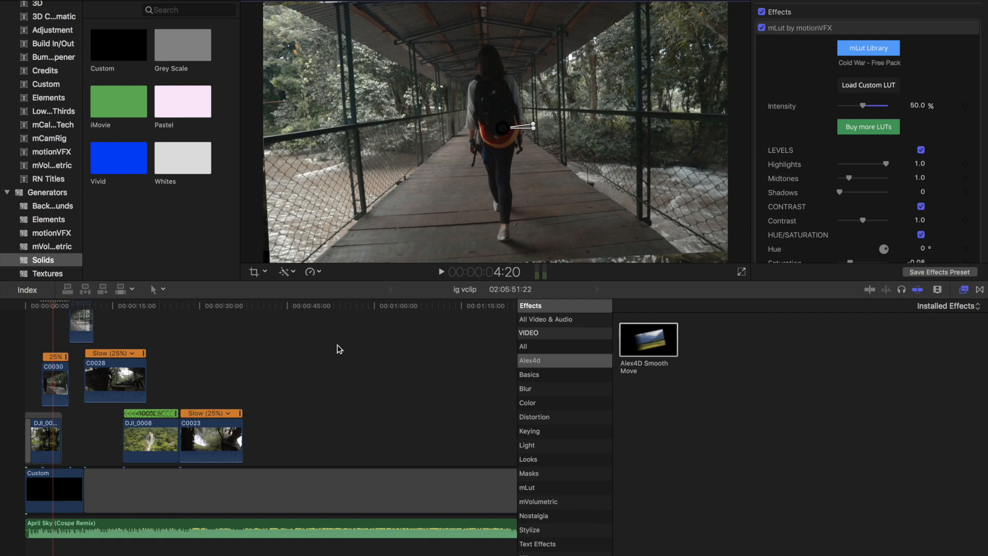
# Step: Scroll the bridge clip's Video Inspector down to Smooth Move and set End Rotation to 8.0°
pyautogui.scroll(-3)
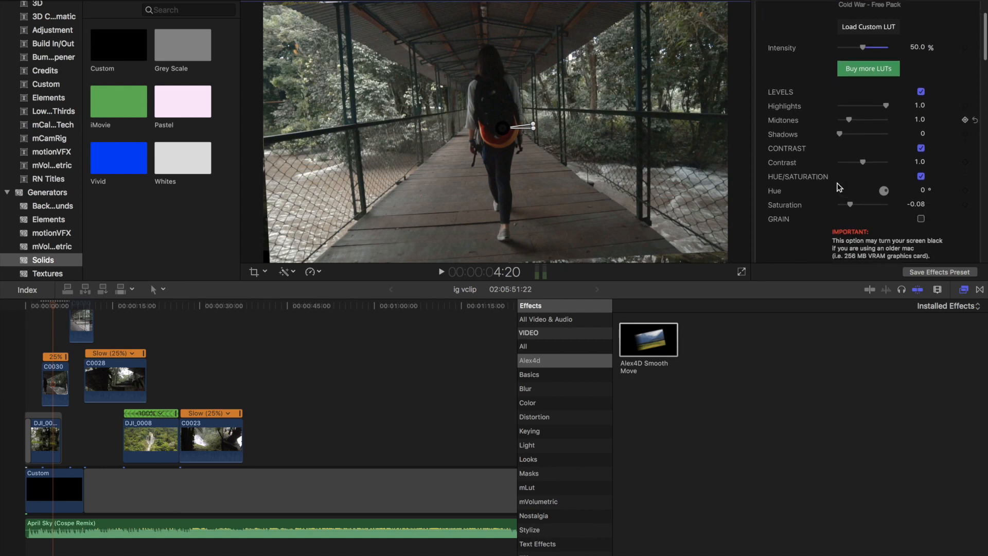
pyautogui.scroll(-3)
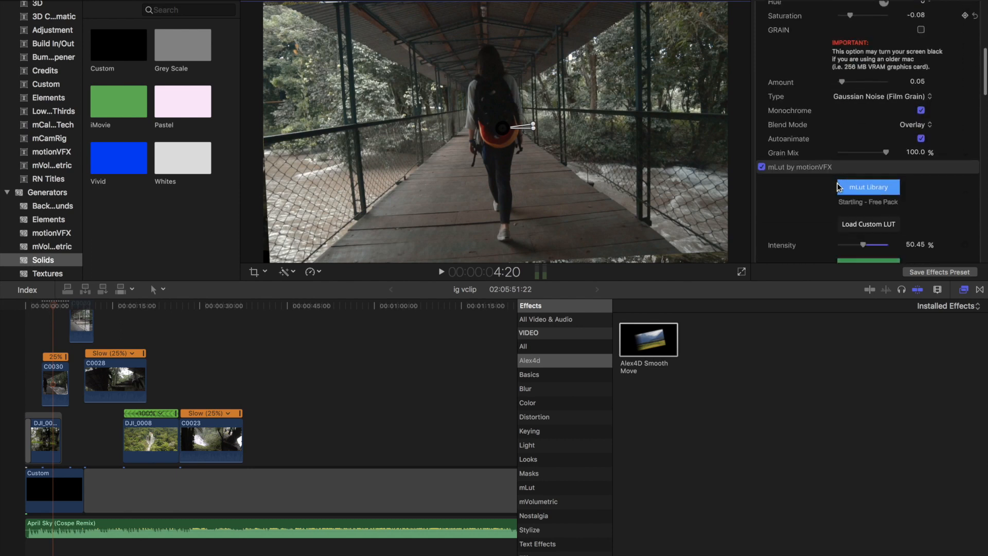
pyautogui.scroll(-3)
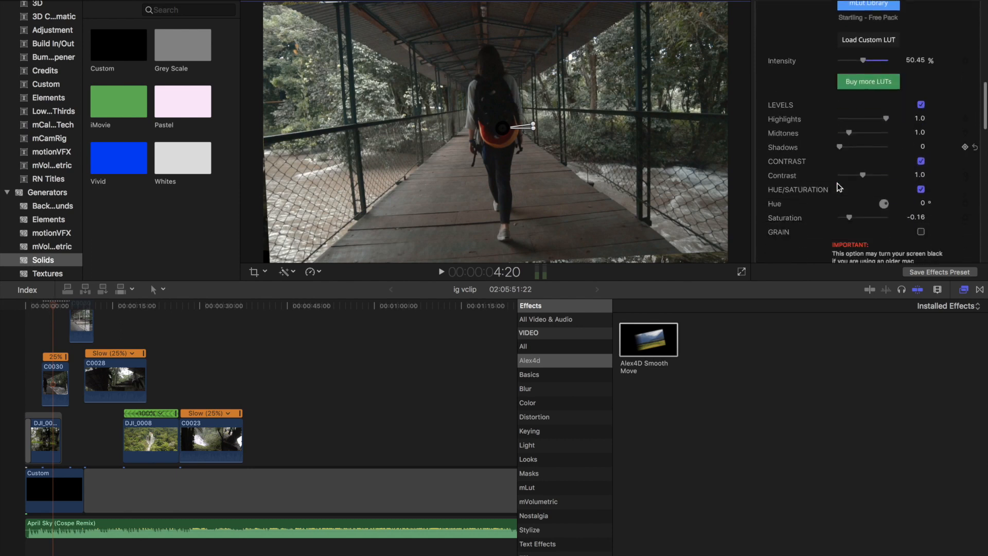
pyautogui.scroll(-3)
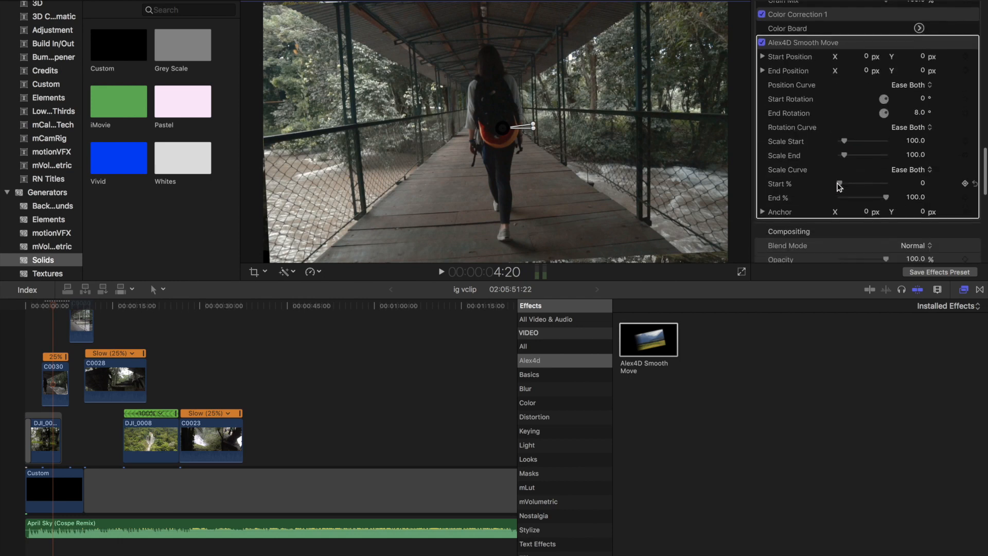
pyautogui.scroll(-3)
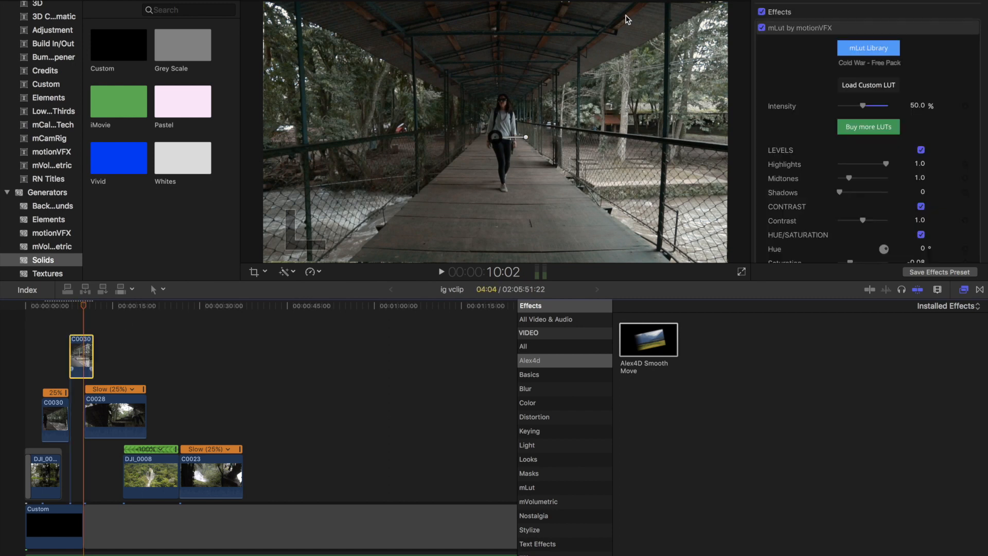
pyautogui.moveTo(265, 272)
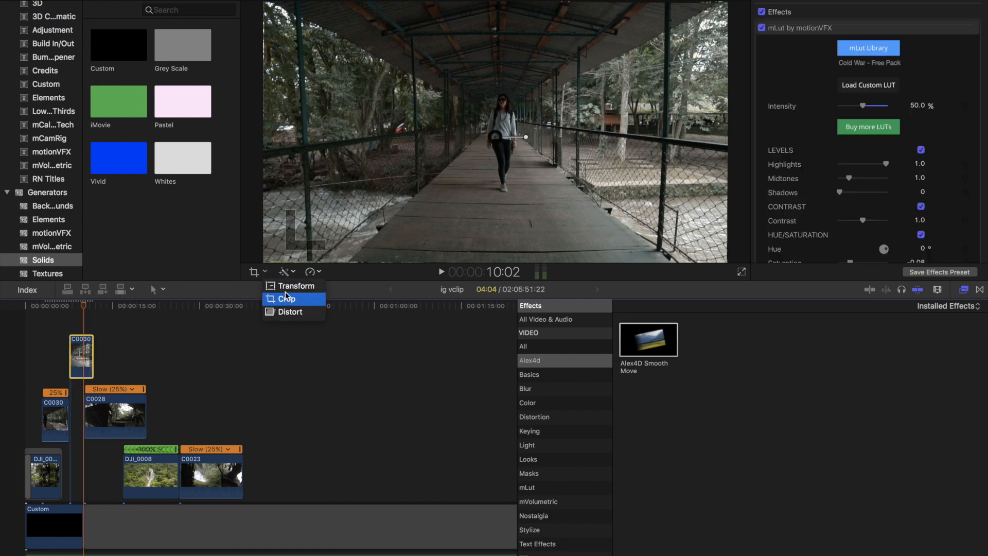
# Step: Switch the C0030 tripod clip's Crop to Ken Burns mode for a slow zoom
pyautogui.click(288, 299)
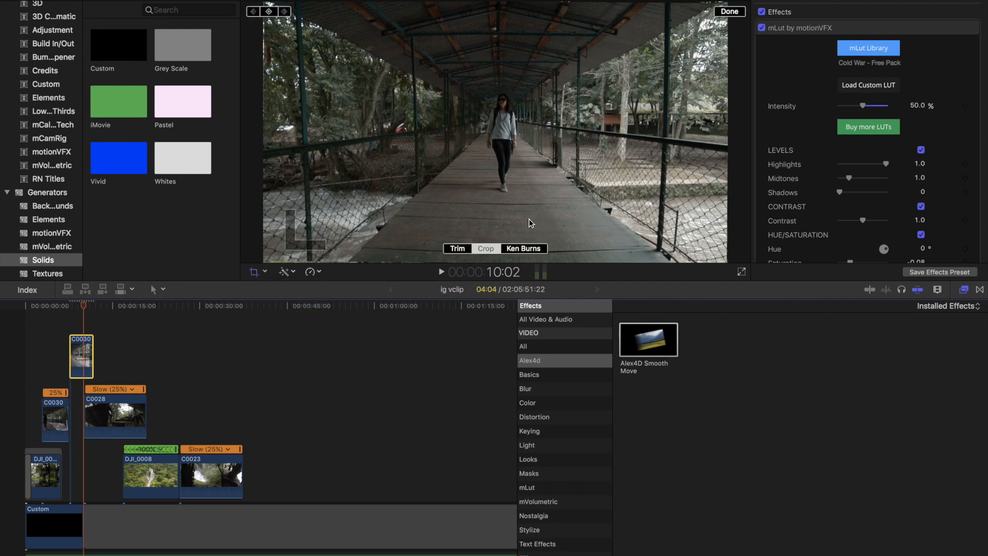
pyautogui.click(523, 248)
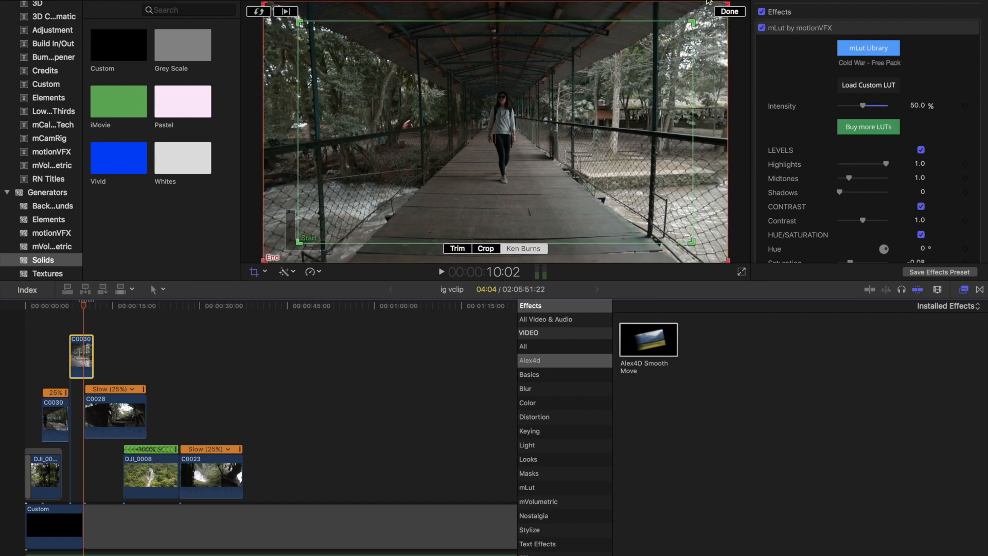
pyautogui.scroll(-3)
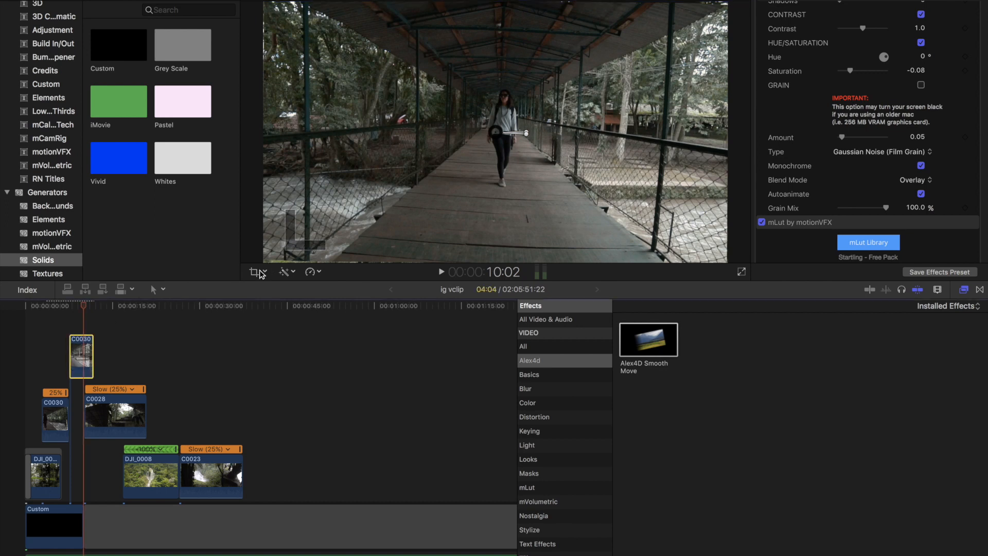
# Step: Choose Crop from the viewer's transform menu to show the Ken Burns frames again
pyautogui.click(259, 272)
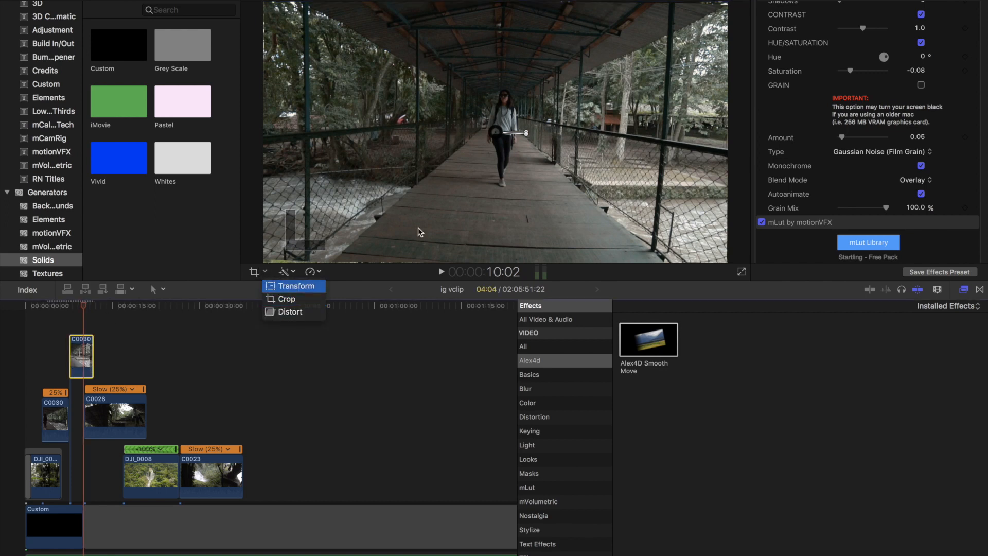
pyautogui.moveTo(267, 284)
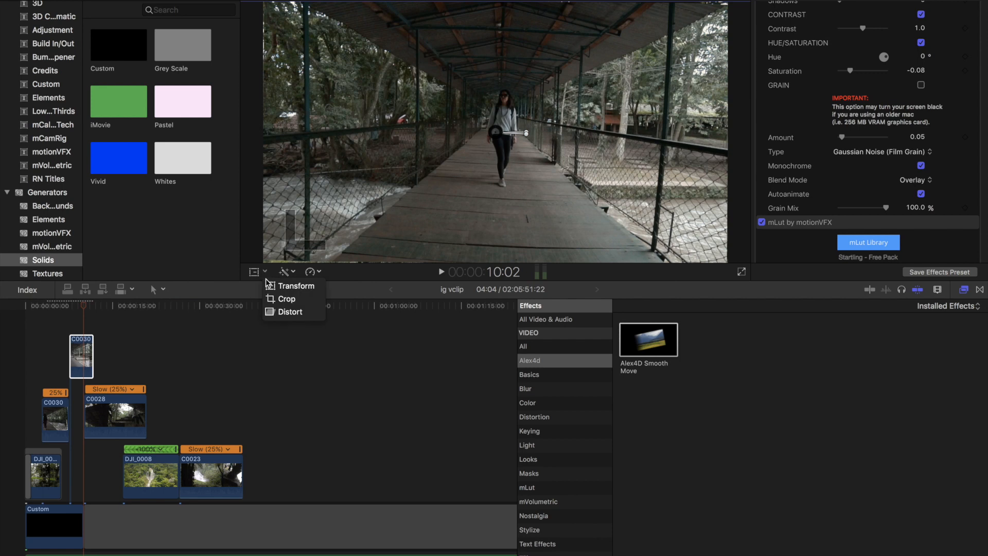
pyautogui.click(286, 299)
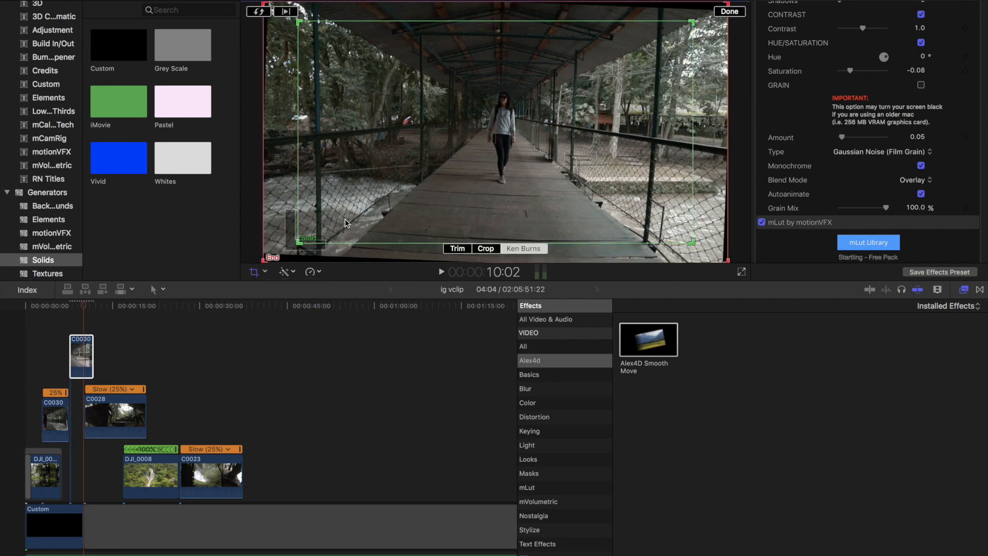
pyautogui.moveTo(265, 265)
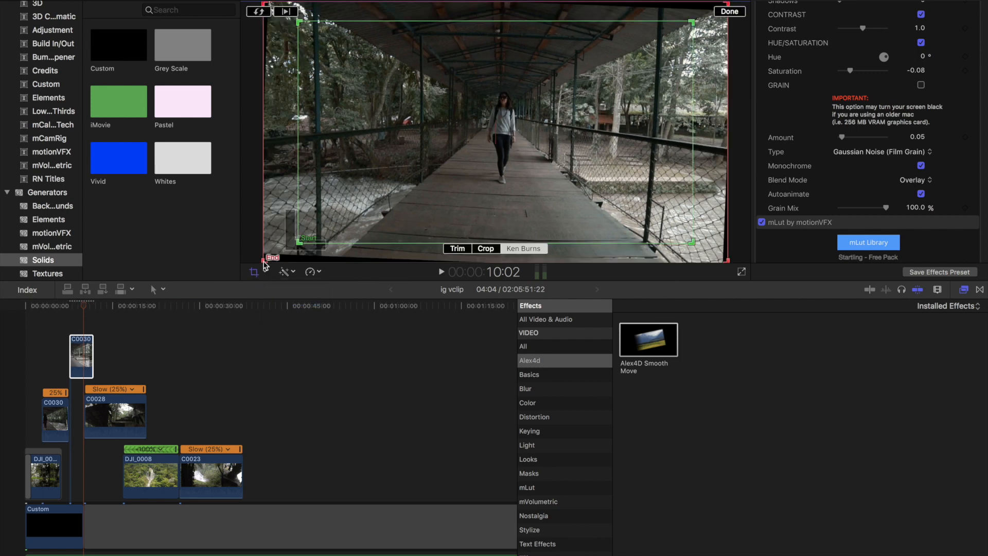